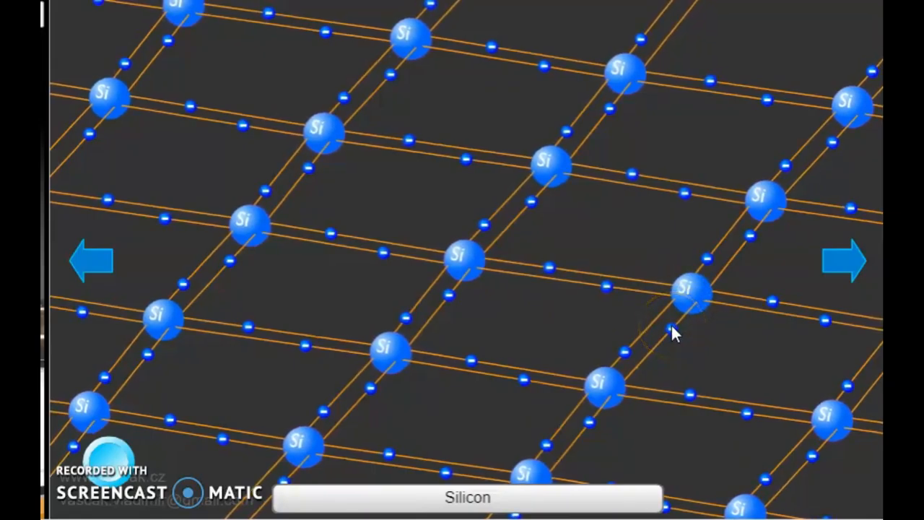
Advance to the N-type lattice with antimony donor atoms added
left_click(685, 282)
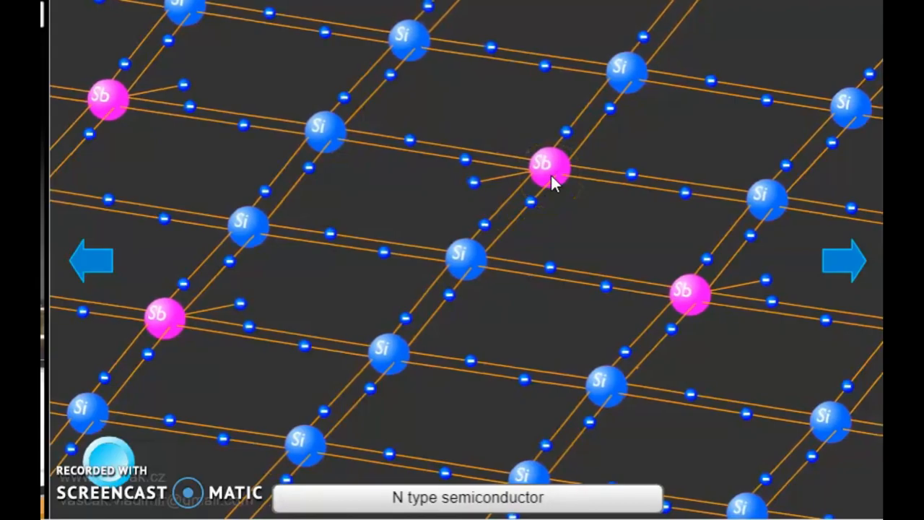
Show the indium-doped P-type lattice, then the 3D N-type crystal view
left_click(462, 497)
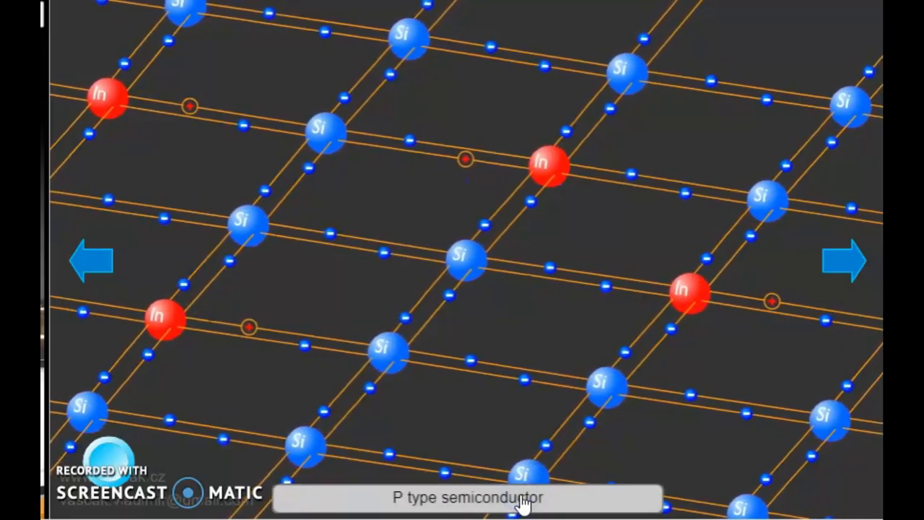
left_click(846, 261)
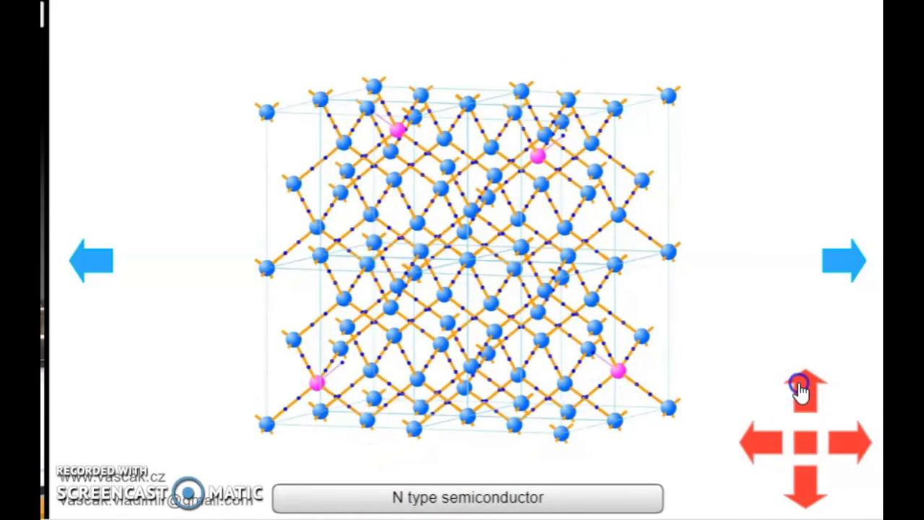
Tilt the 3D N-type crystal up and down, then rotate it sideways
left_click(805, 484)
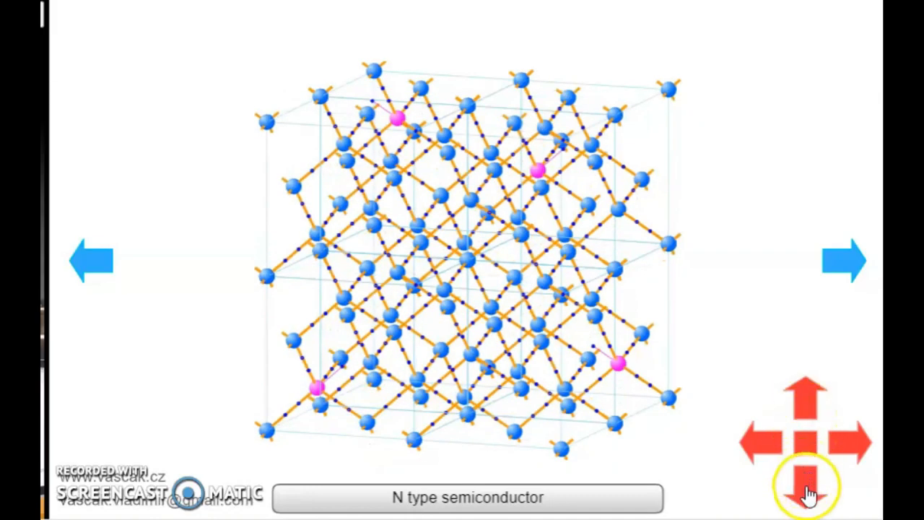
left_click(806, 487)
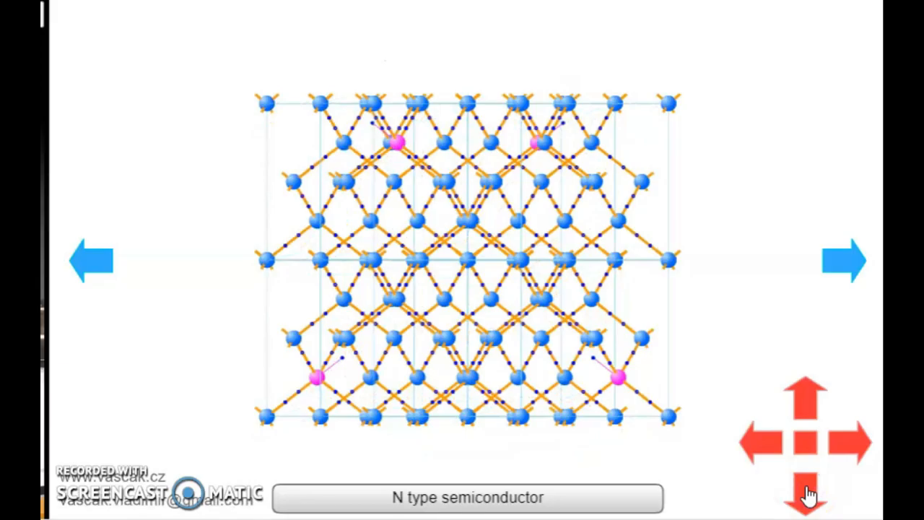
left_click(807, 489)
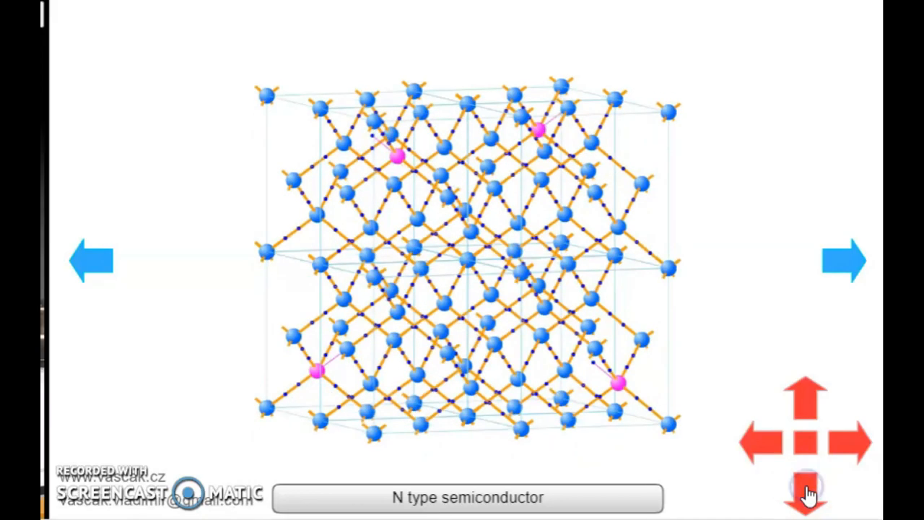
mouse_move(750, 444)
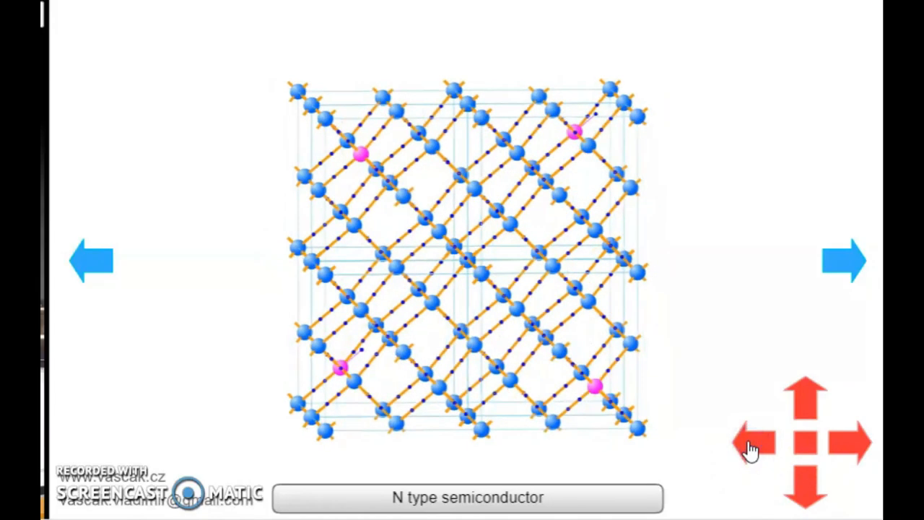
left_click(747, 442)
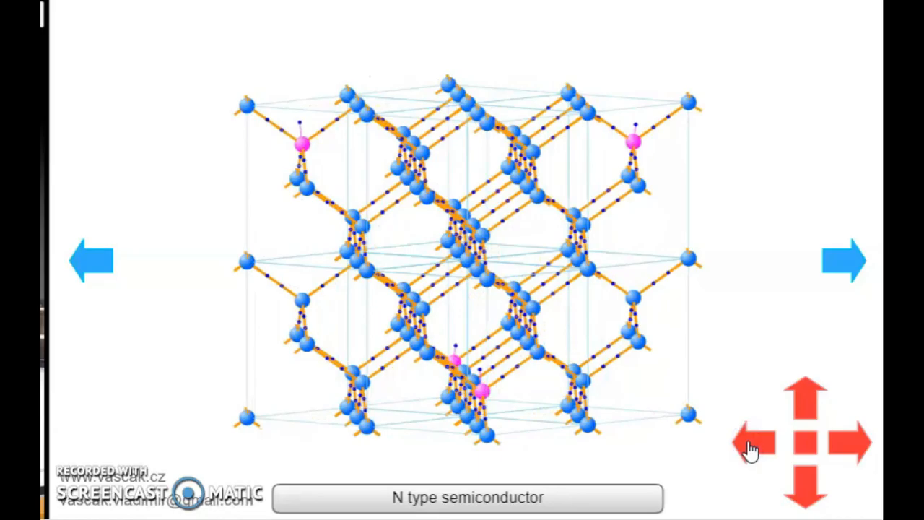
left_click(750, 444)
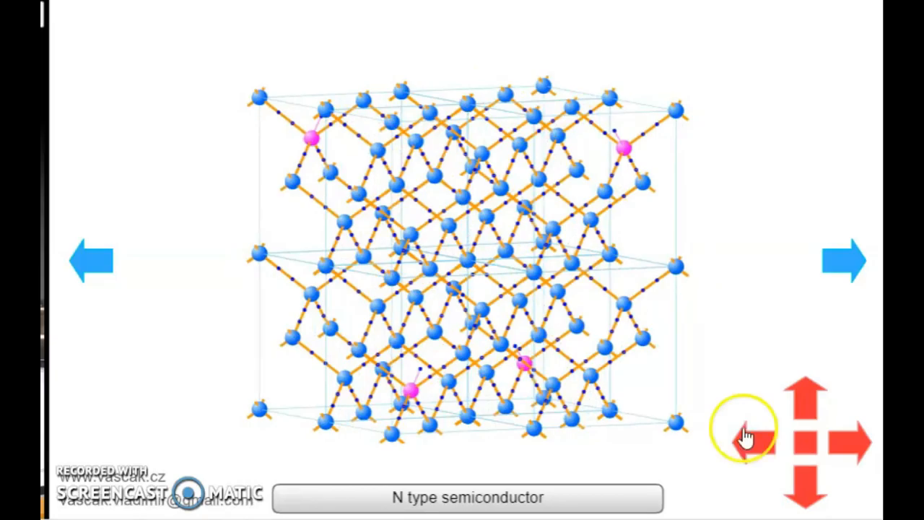
mouse_move(617, 141)
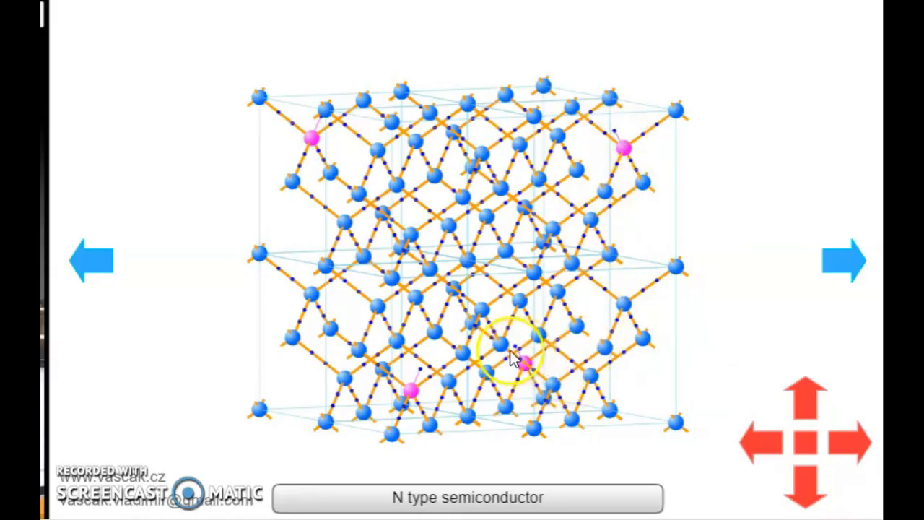
mouse_move(314, 173)
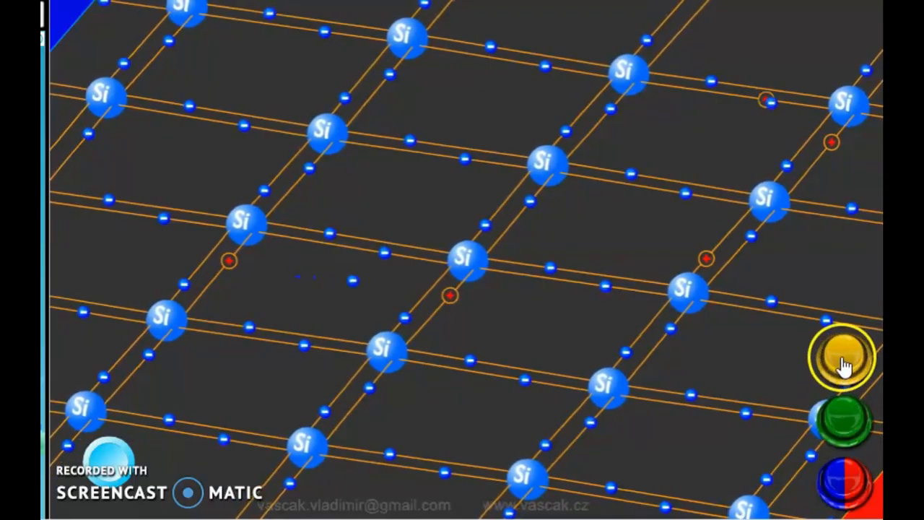
Show holes drifting under the electric field, reverse its polarity, then press the green button
left_click(843, 361)
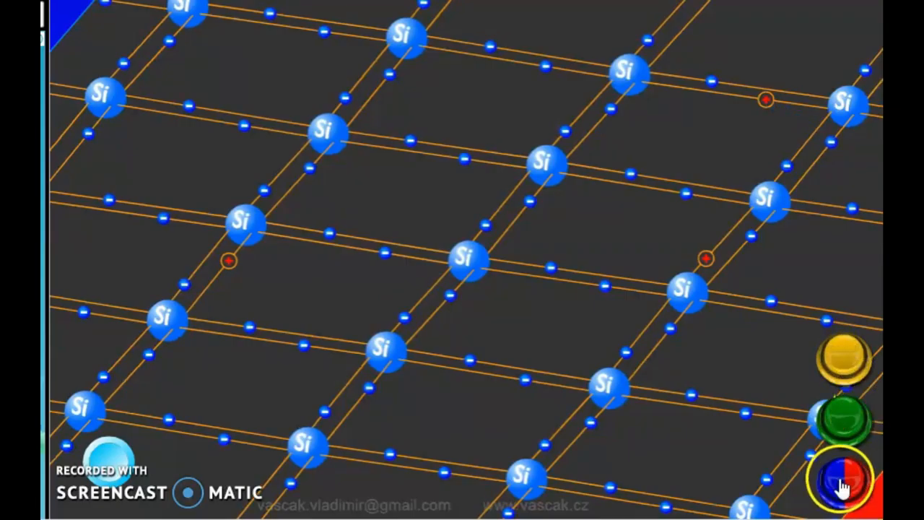
left_click(843, 480)
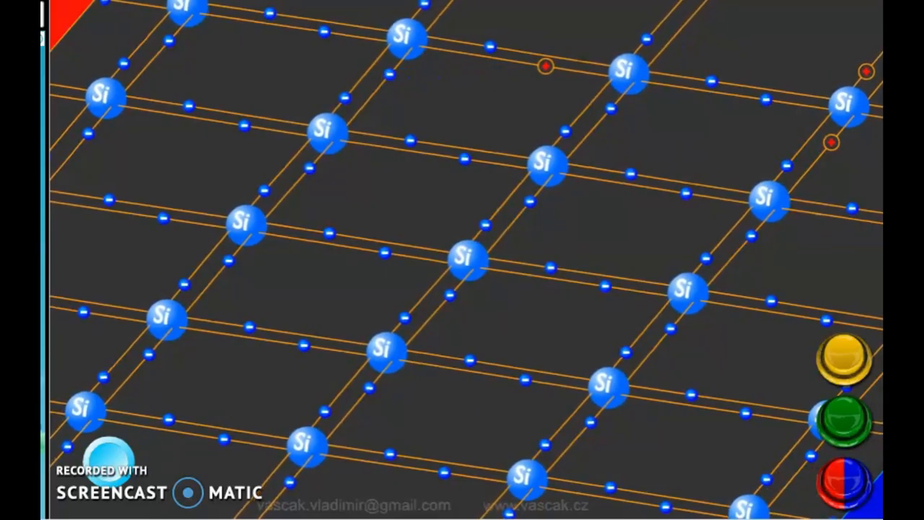
left_click(843, 420)
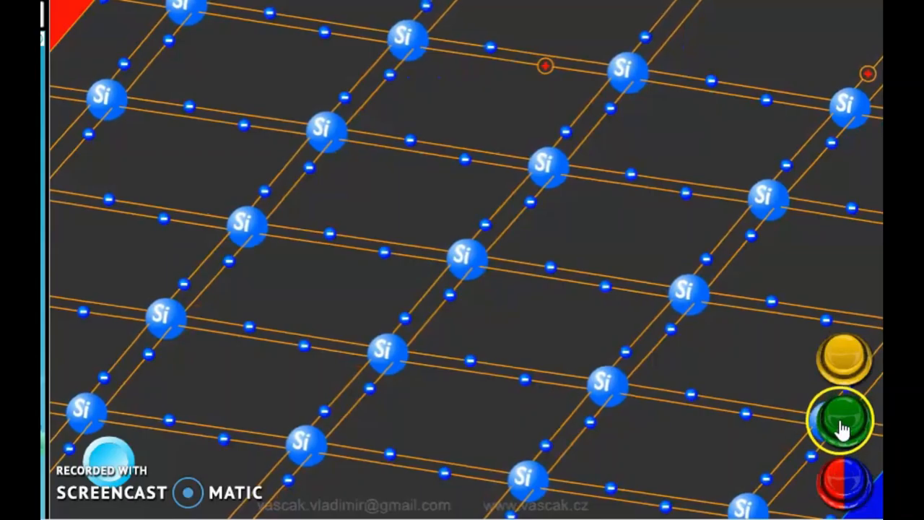